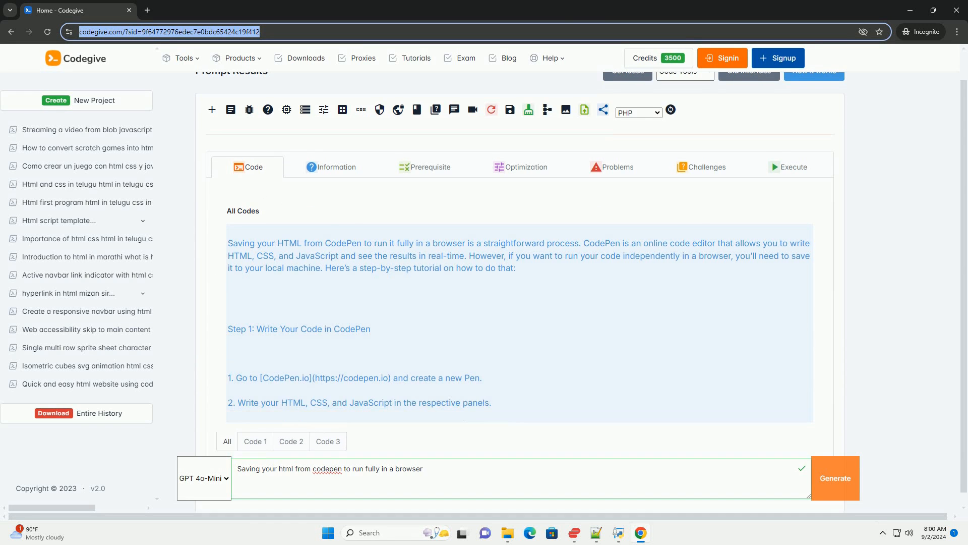
pyautogui.scroll(-3)
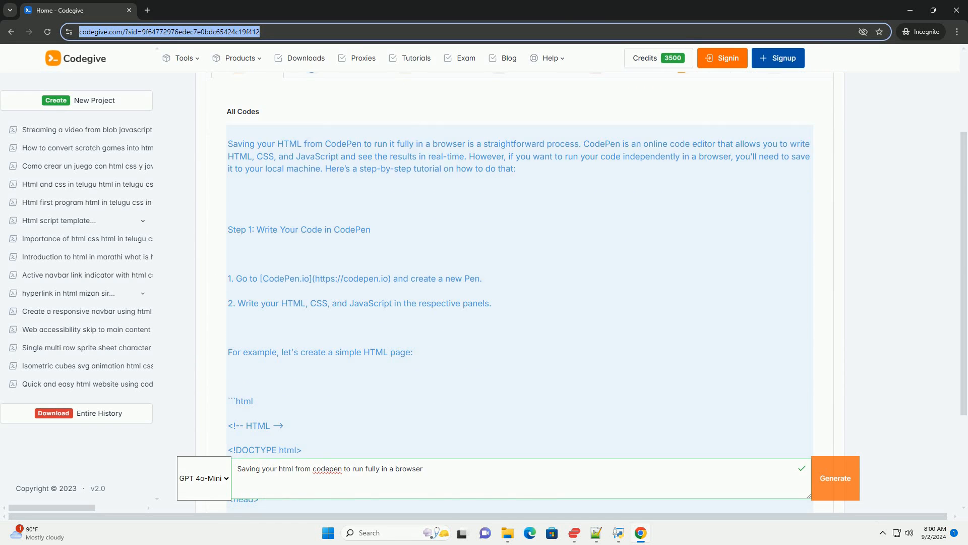
pyautogui.scroll(-3)
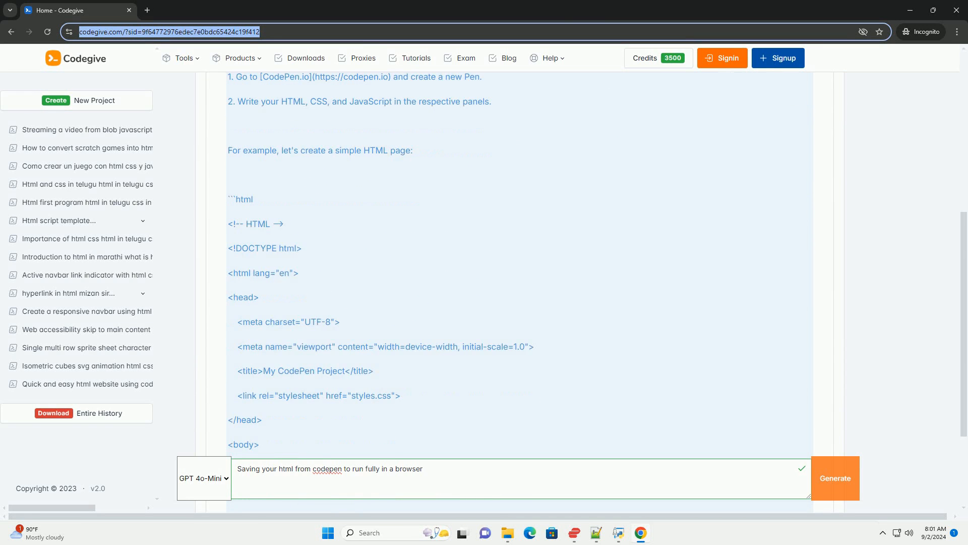
pyautogui.scroll(-3)
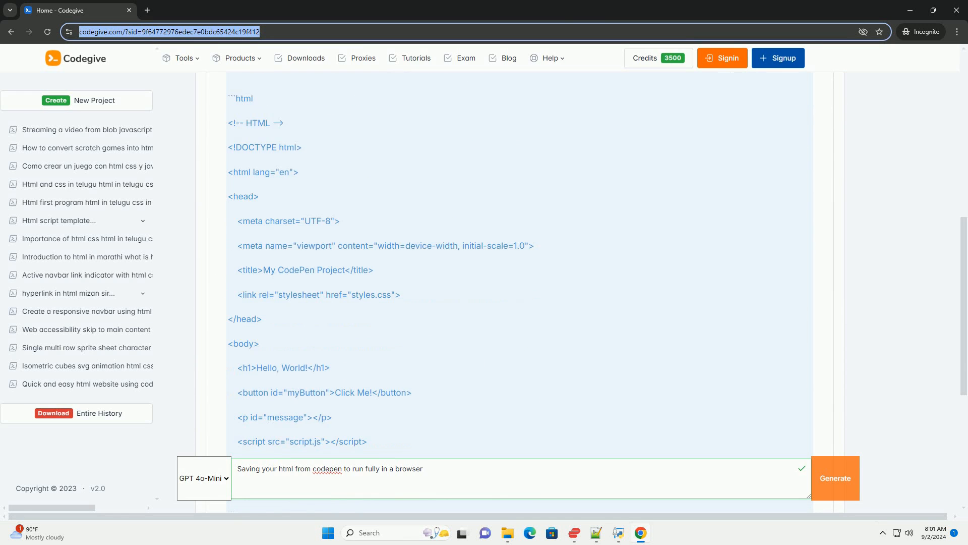
pyautogui.scroll(-3)
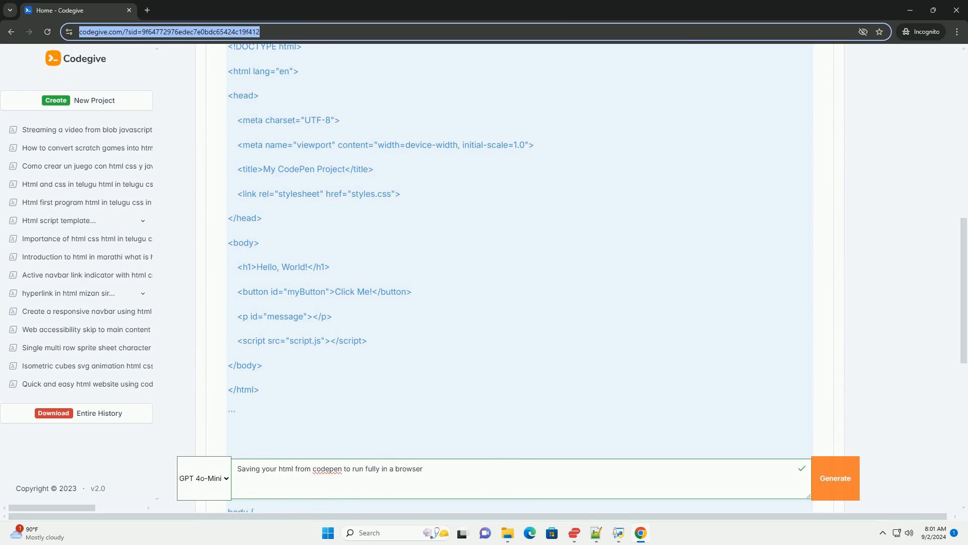
pyautogui.scroll(-3)
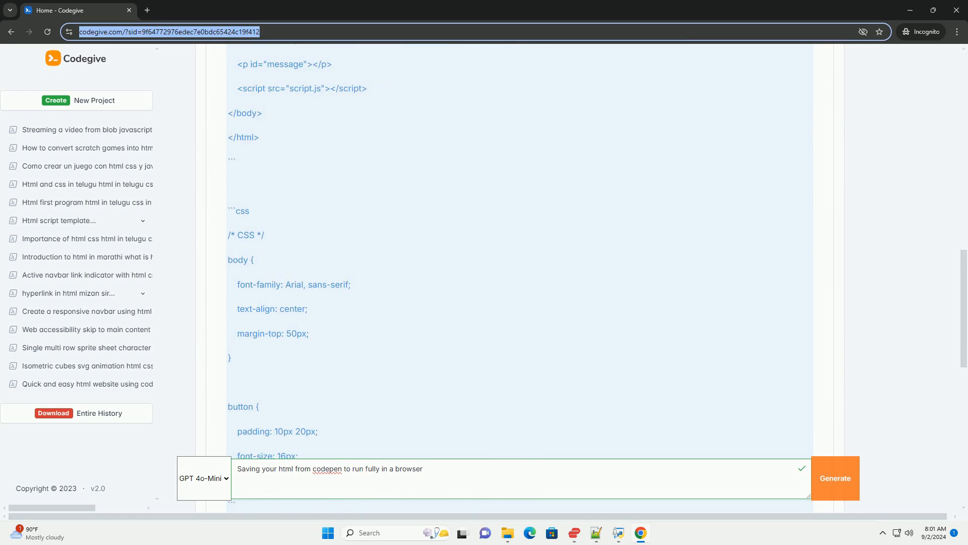
pyautogui.scroll(-3)
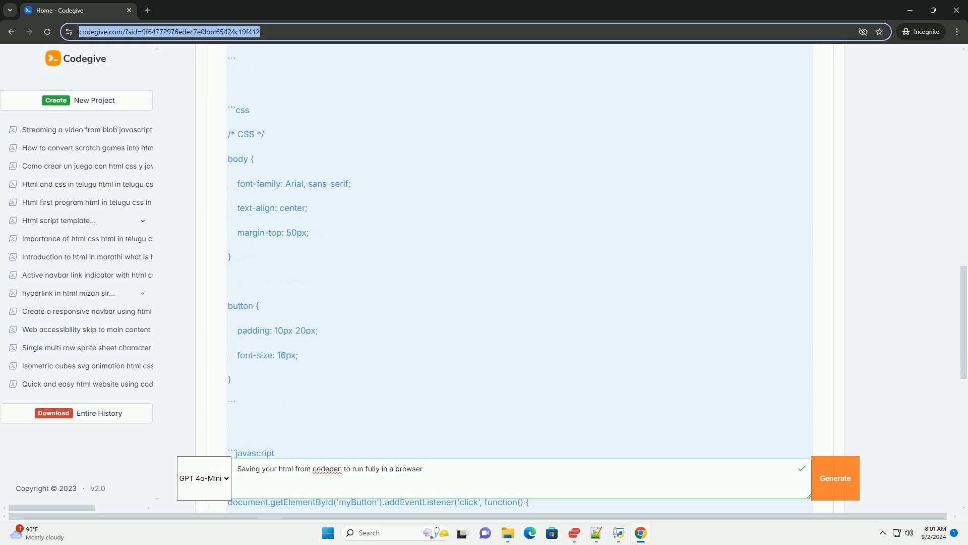
pyautogui.scroll(-3)
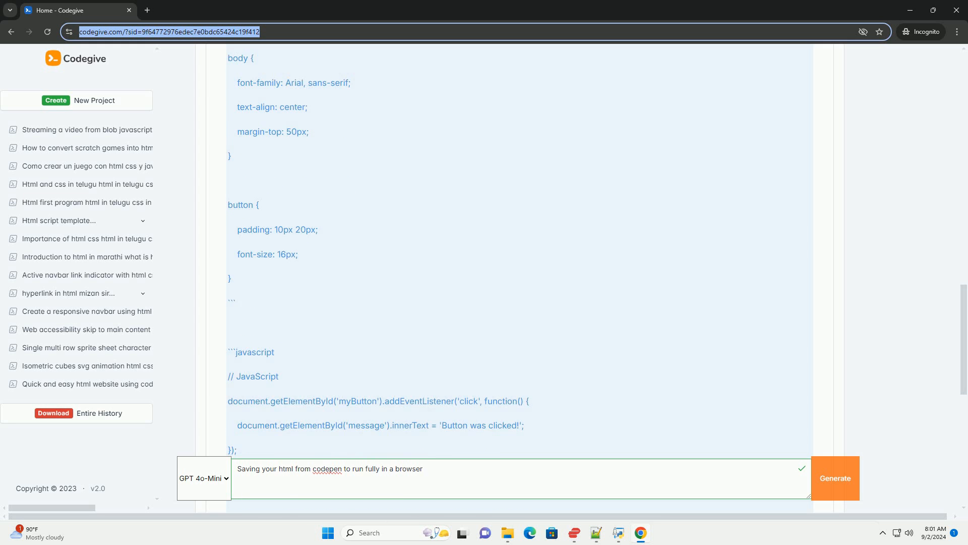
pyautogui.scroll(-3)
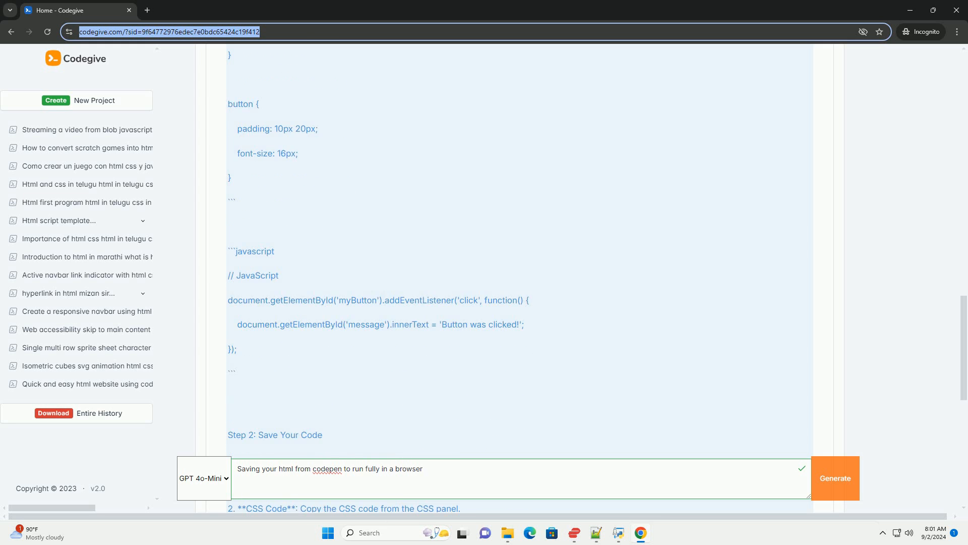
pyautogui.scroll(-3)
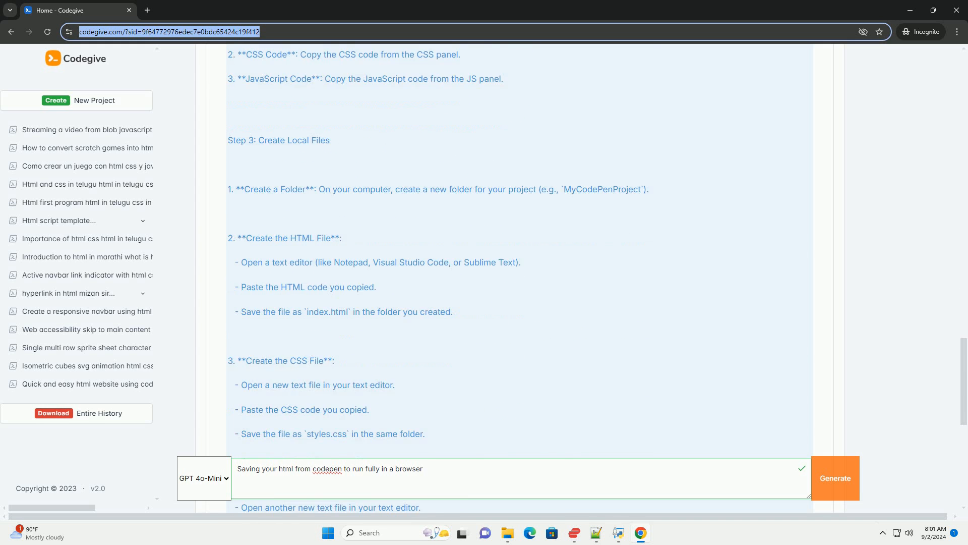
pyautogui.scroll(-3)
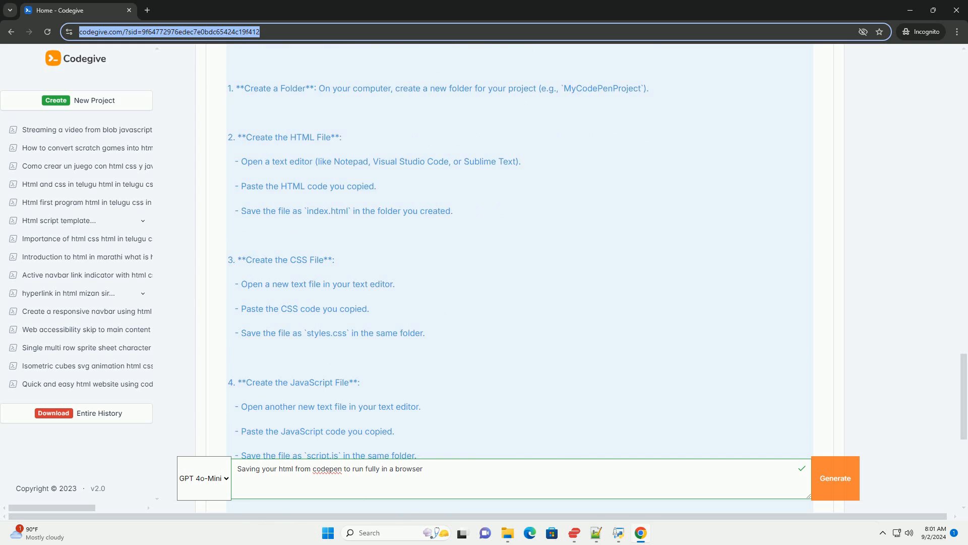
pyautogui.scroll(-3)
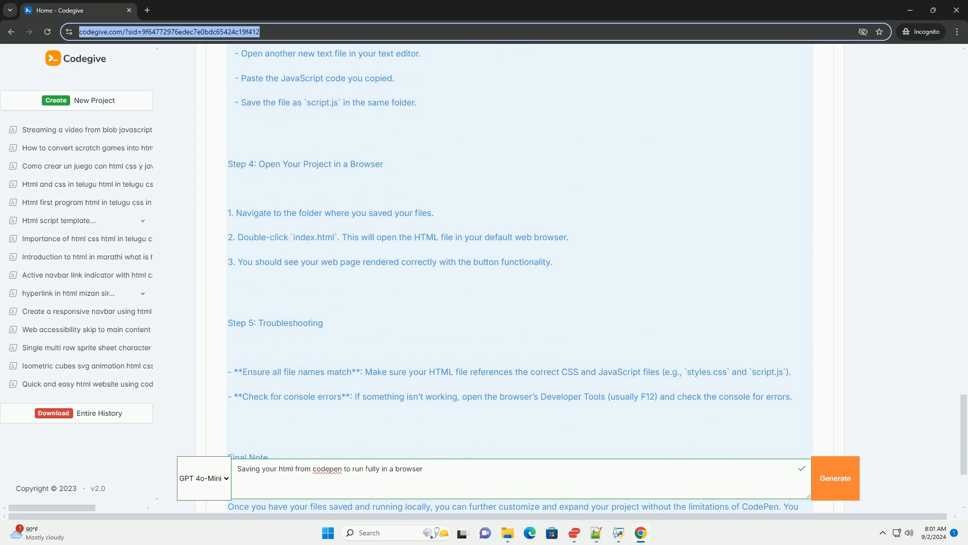
pyautogui.scroll(-3)
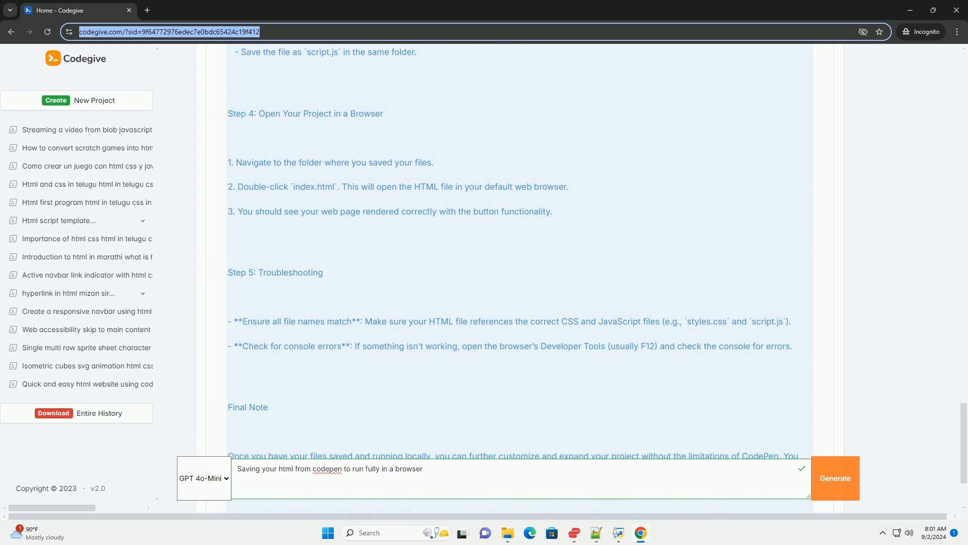